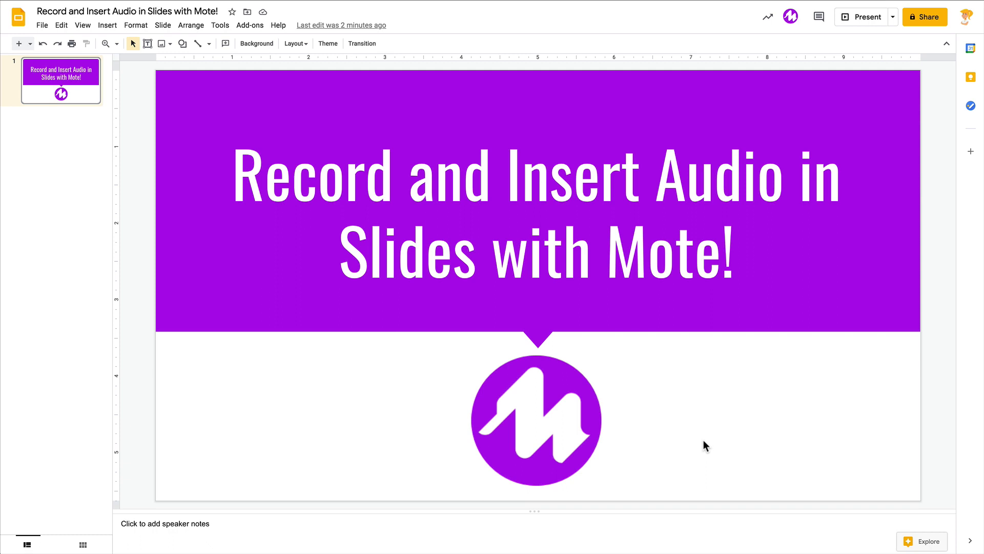
pyautogui.moveTo(794, 71)
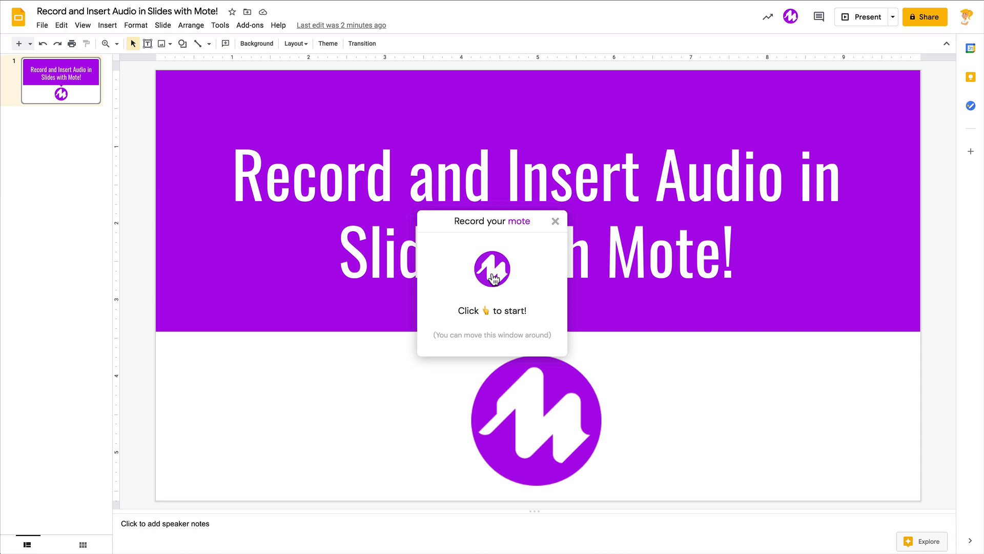
# Record a roughly four-second Mote voice clip by starting and stopping recording
pyautogui.click(492, 269)
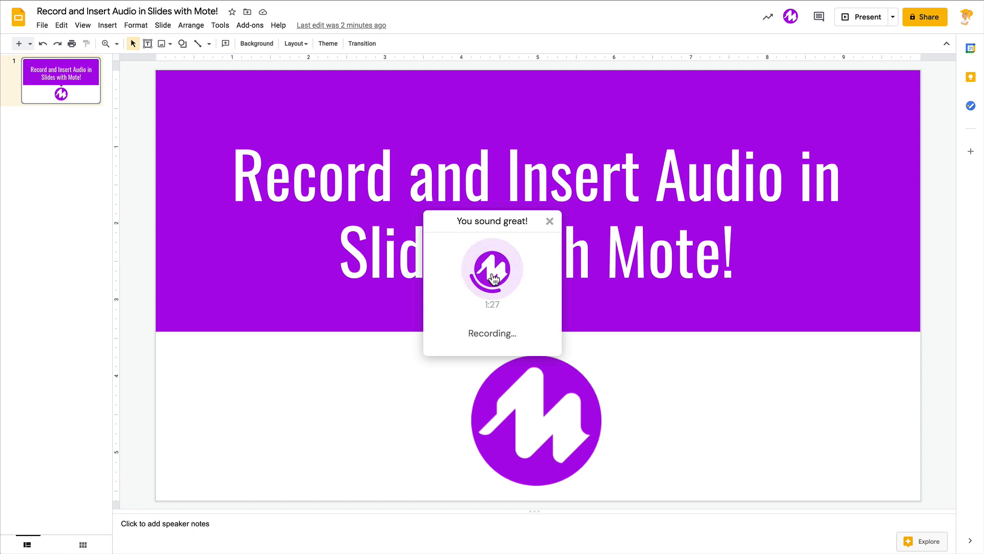
pyautogui.click(491, 269)
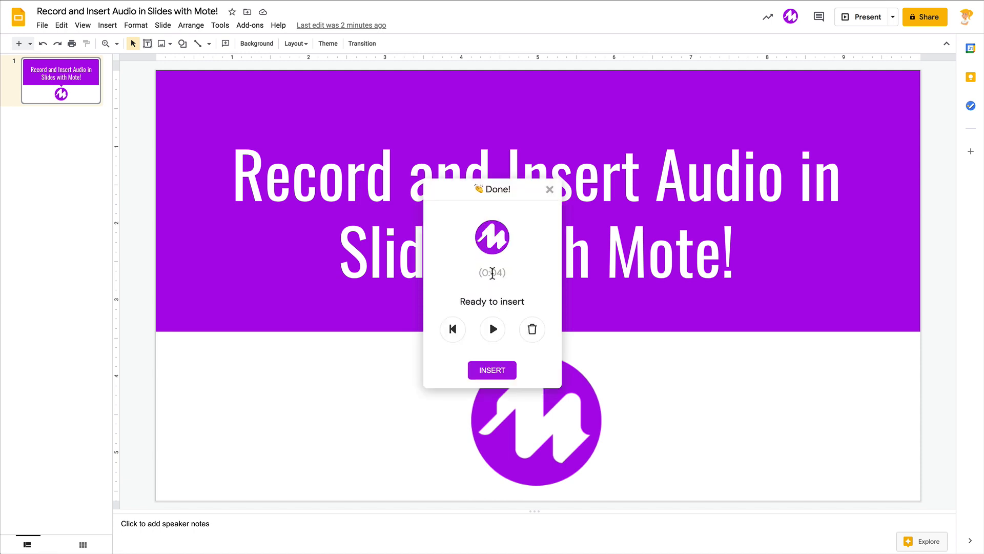
pyautogui.moveTo(511, 357)
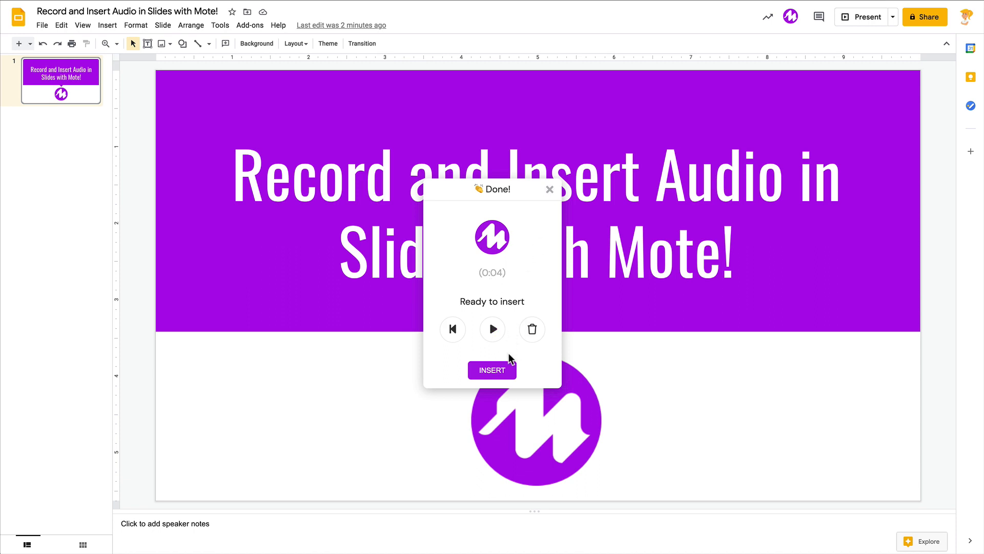
pyautogui.moveTo(532, 329)
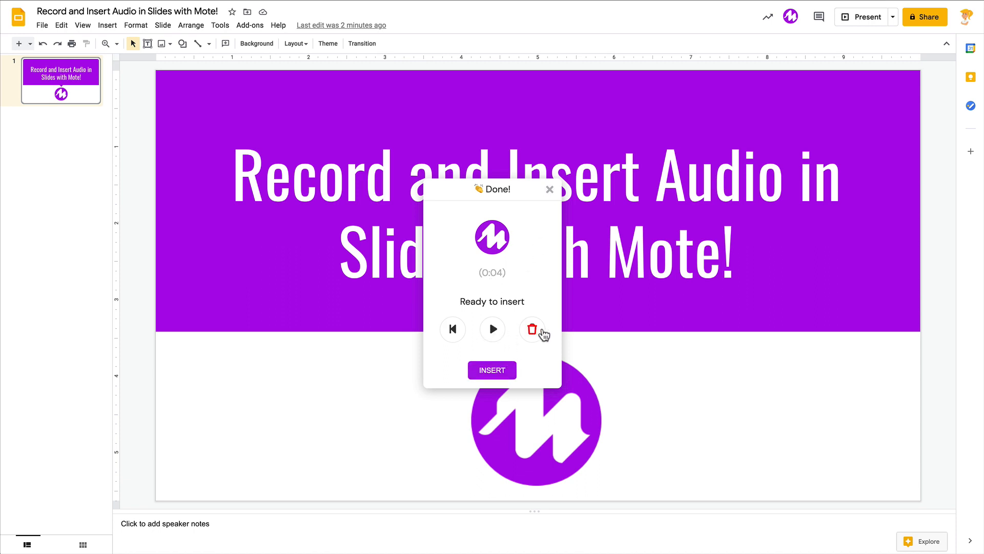
# Insert the four-second Mote recording from the 'Done!' window onto the title slide
pyautogui.click(492, 369)
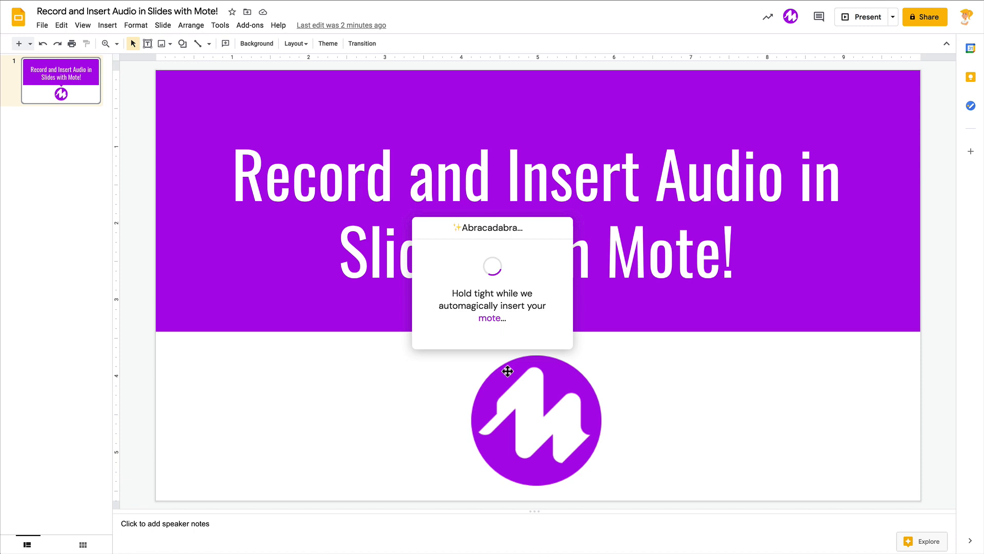